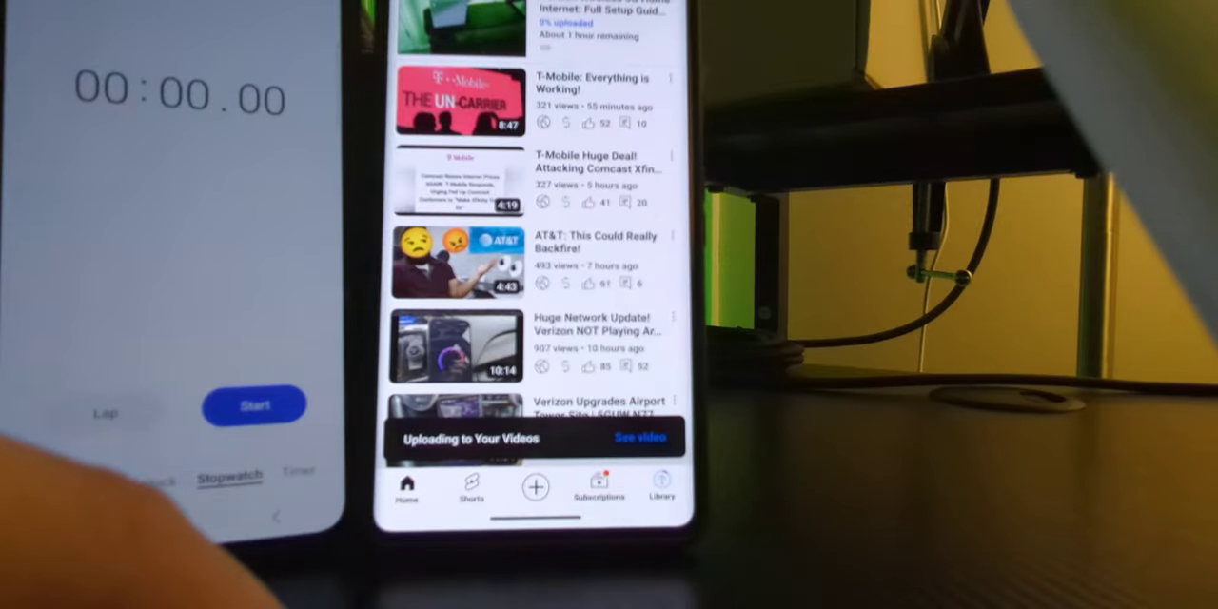
Step: Go to the Your videos list from the upload banner to watch the new upload at 0%
{"action": "left_click", "coordinate": [253, 403]}
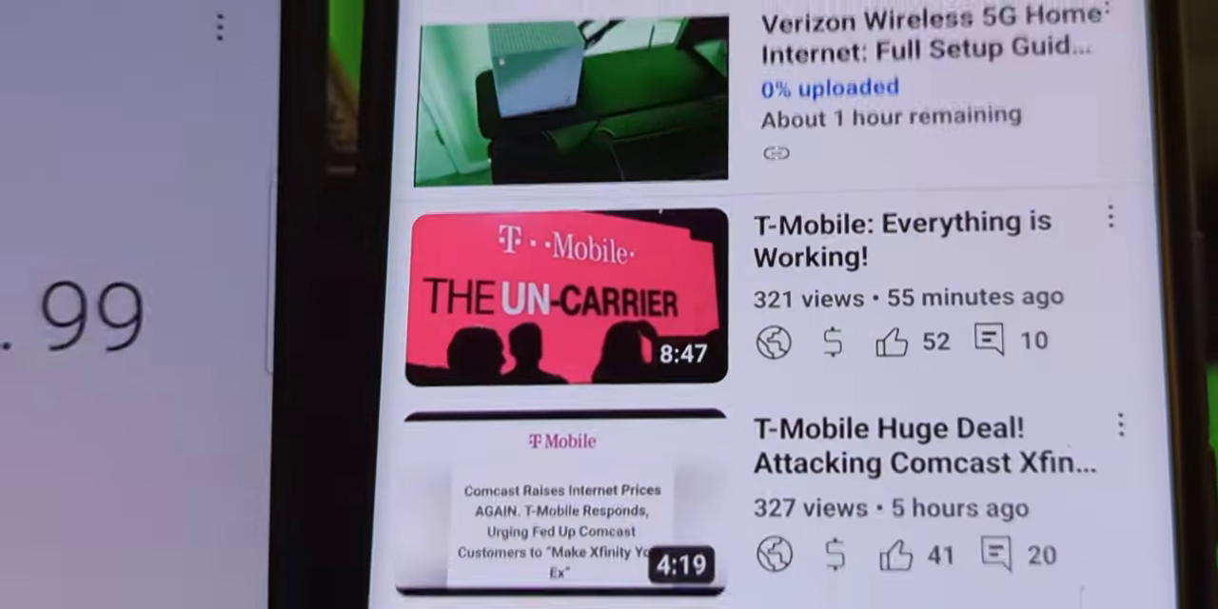
{"action": "scroll", "scroll_direction": "down", "scroll_amount": 3}
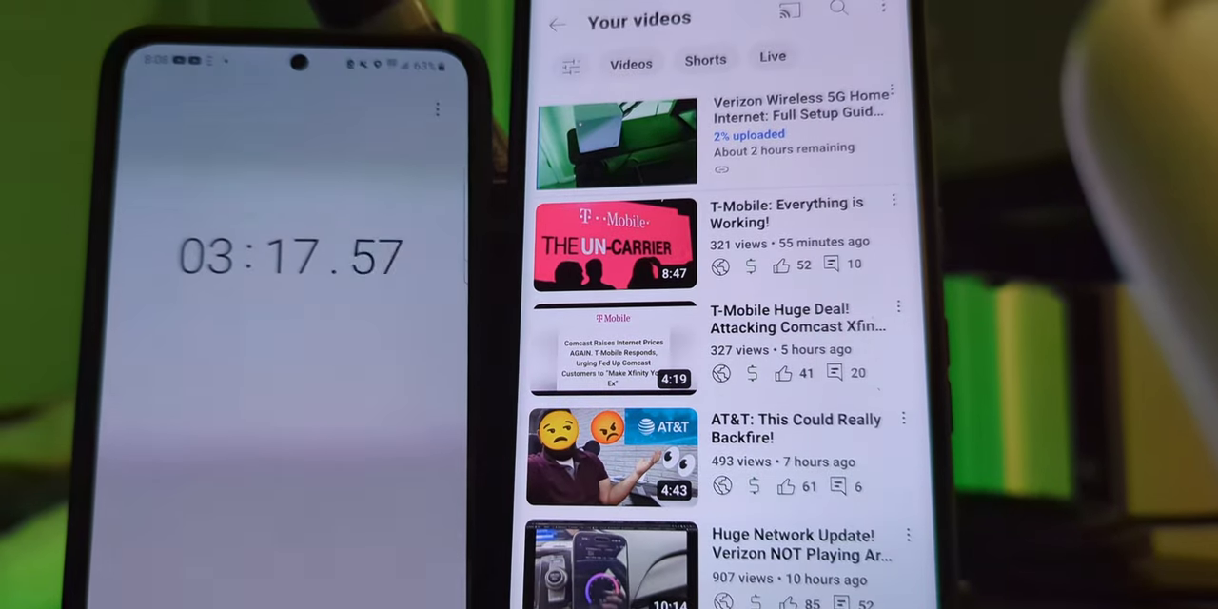
Step: Return to the phone's launcher home screen, leaving the upload at 2%
{"action": "scroll", "scroll_direction": "up", "scroll_amount": 3}
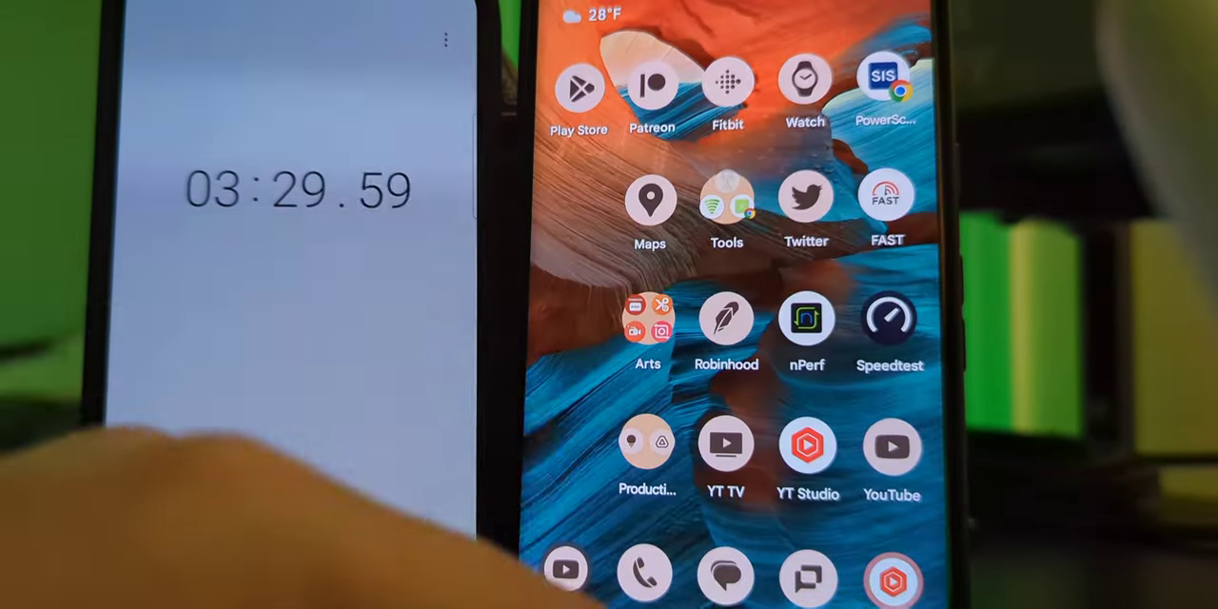
Step: Launch Speedtest from the home screen to measure the connection speed
{"action": "left_click", "coordinate": [887, 198]}
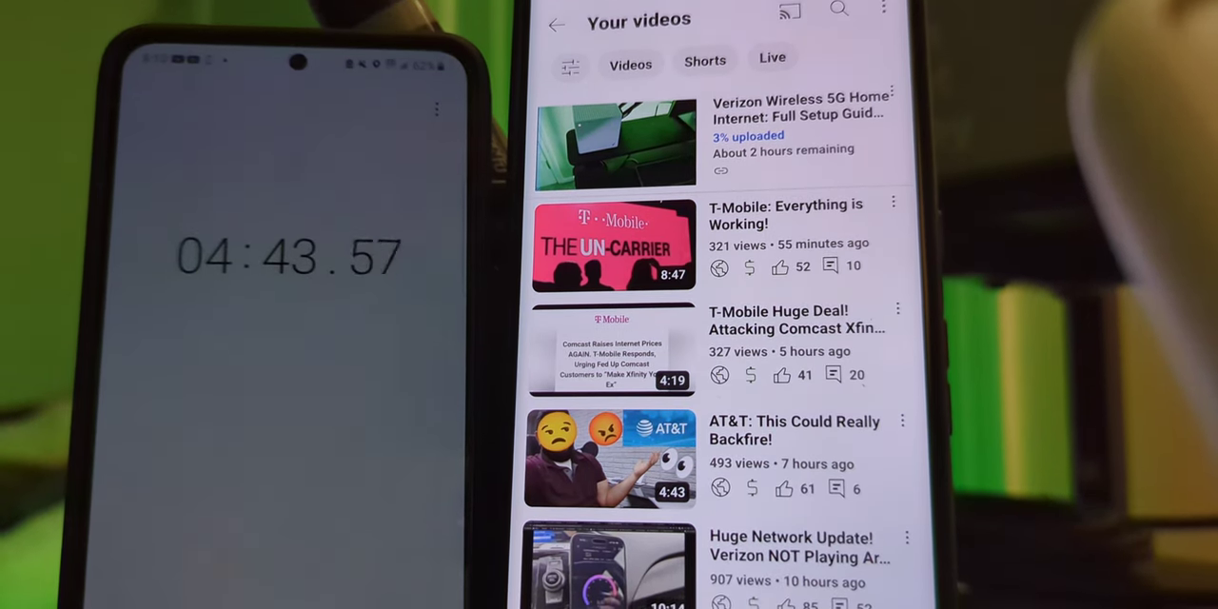
Step: Expand the Quick Settings panel showing Wi-Fi connected and Bluetooth on
{"action": "scroll", "scroll_direction": "up", "scroll_amount": 3}
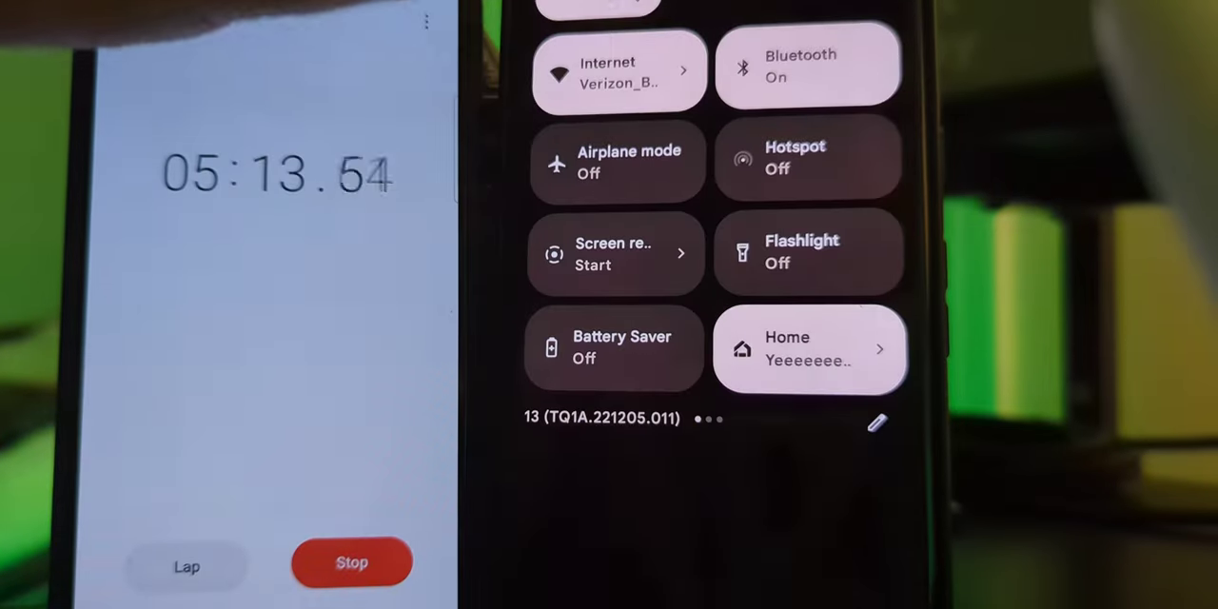
Step: Check the Wi-Fi list for SMT HQ SS via the Internet tile, then return to the uploads
{"action": "left_click", "coordinate": [619, 72]}
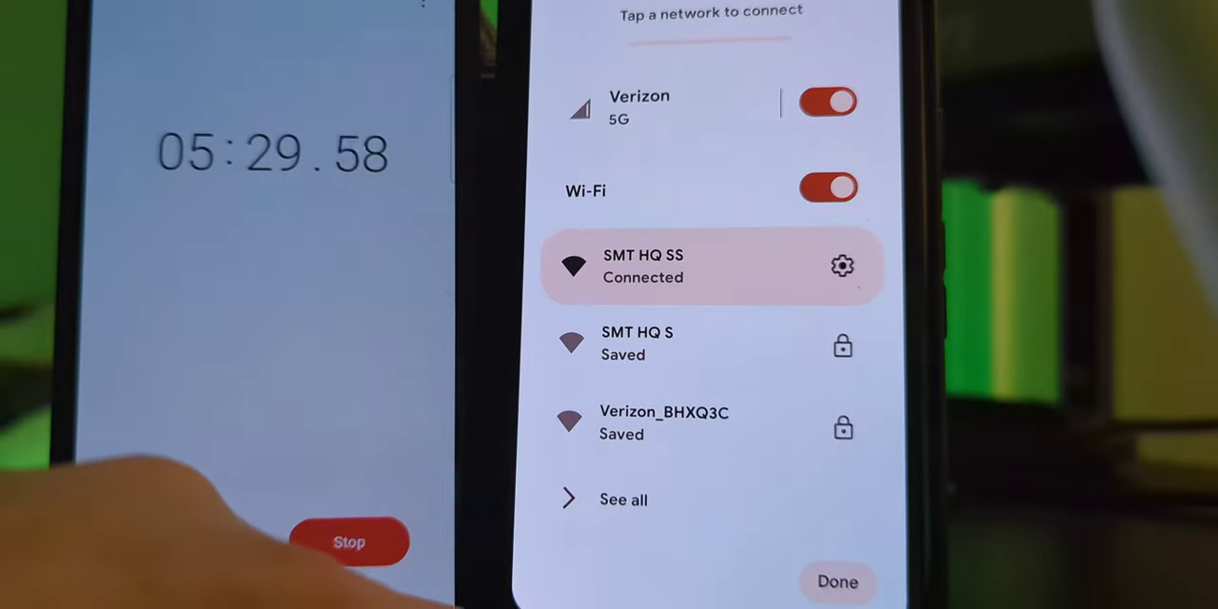
{"action": "left_click", "coordinate": [837, 582]}
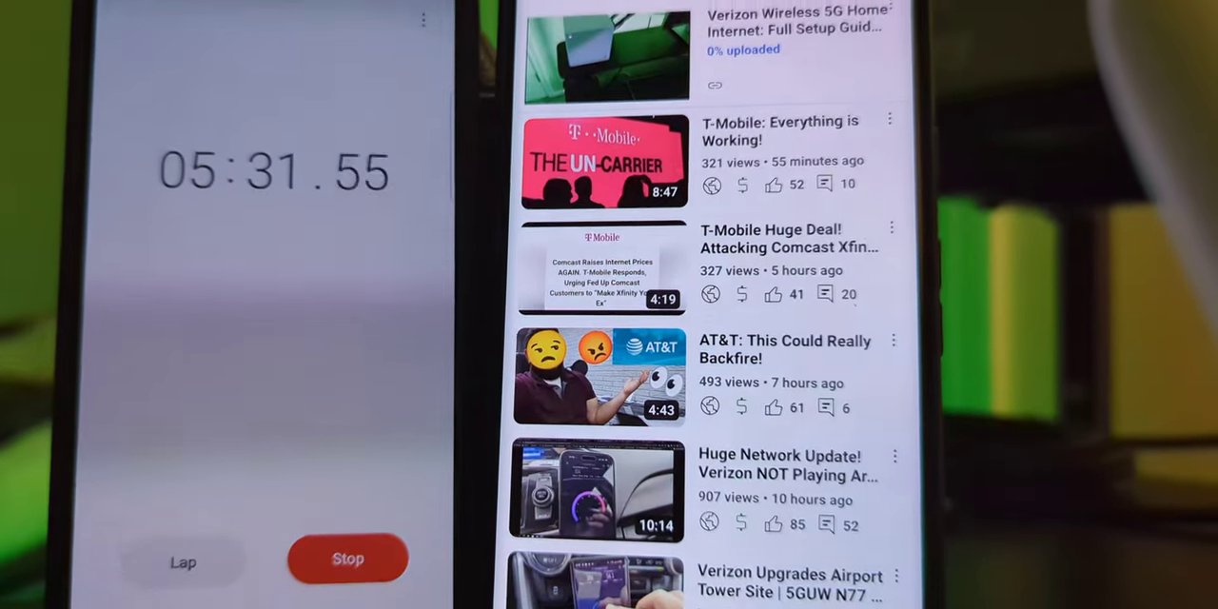